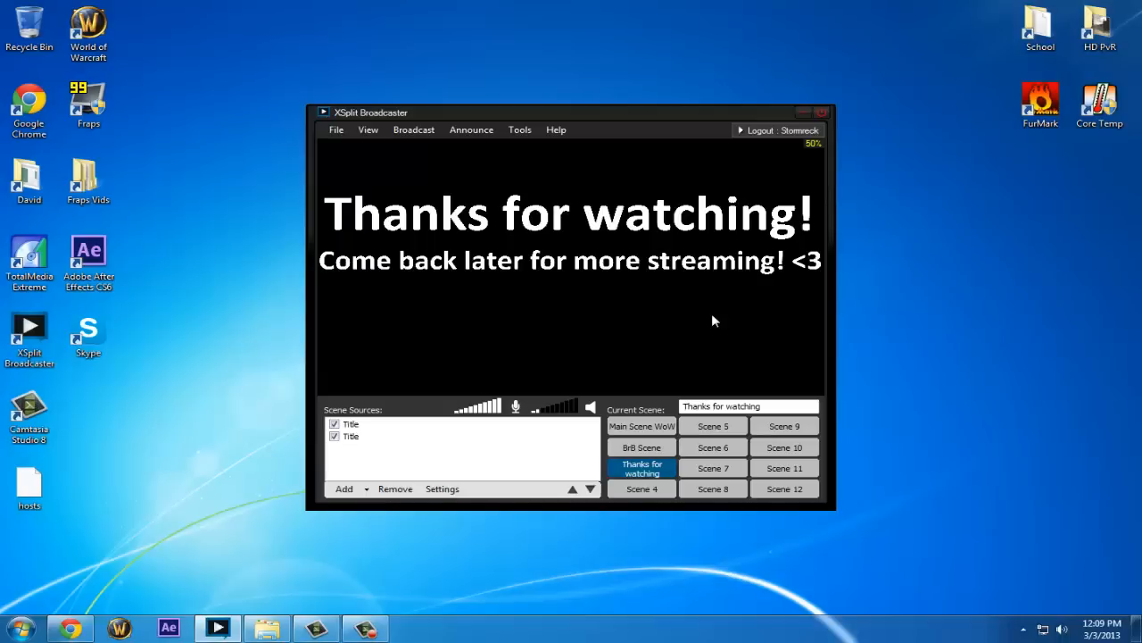
{"action": "mouse_move", "coordinate": [472, 187]}
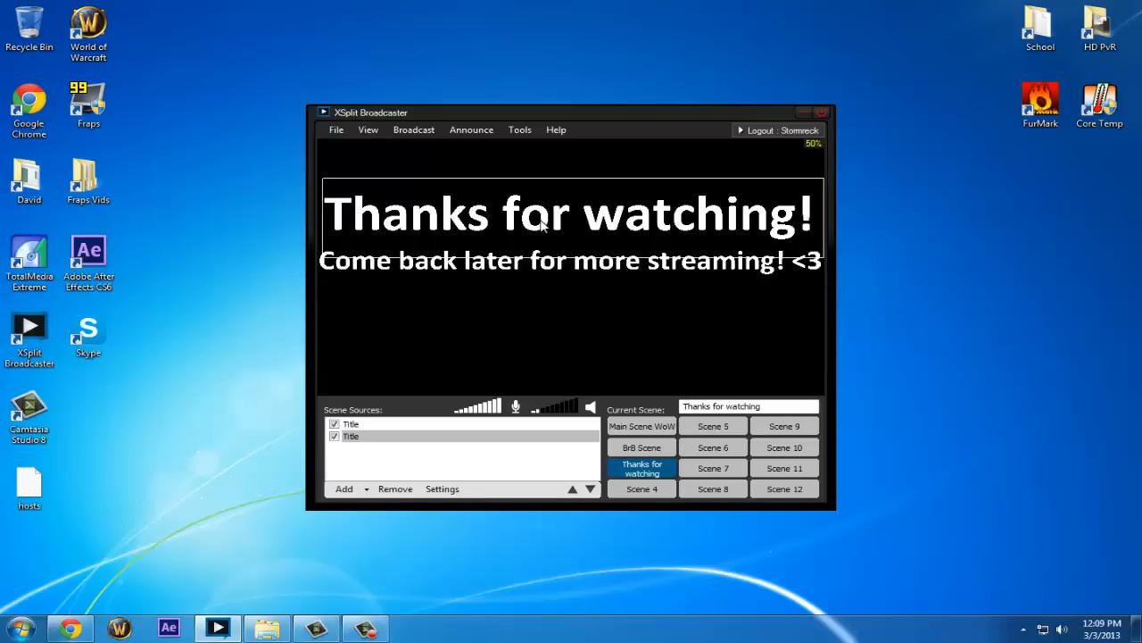
{"action": "mouse_move", "coordinate": [667, 203]}
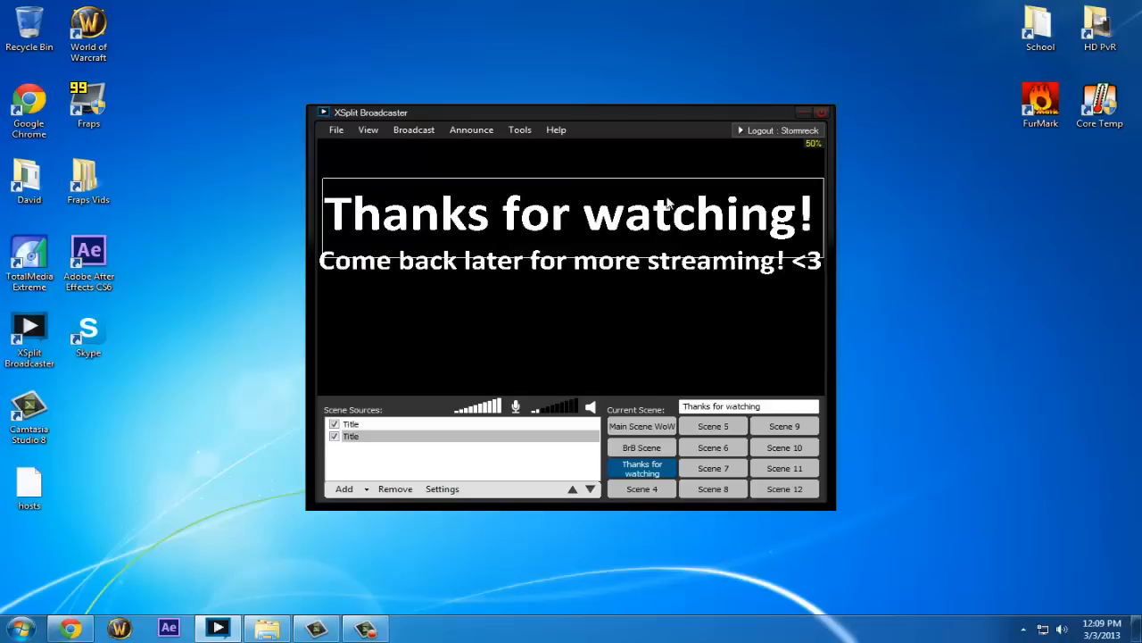
Step: Open Control Panel's System page to view the i3-3220 processor and 8 GB RAM
{"action": "left_click", "coordinate": [20, 627]}
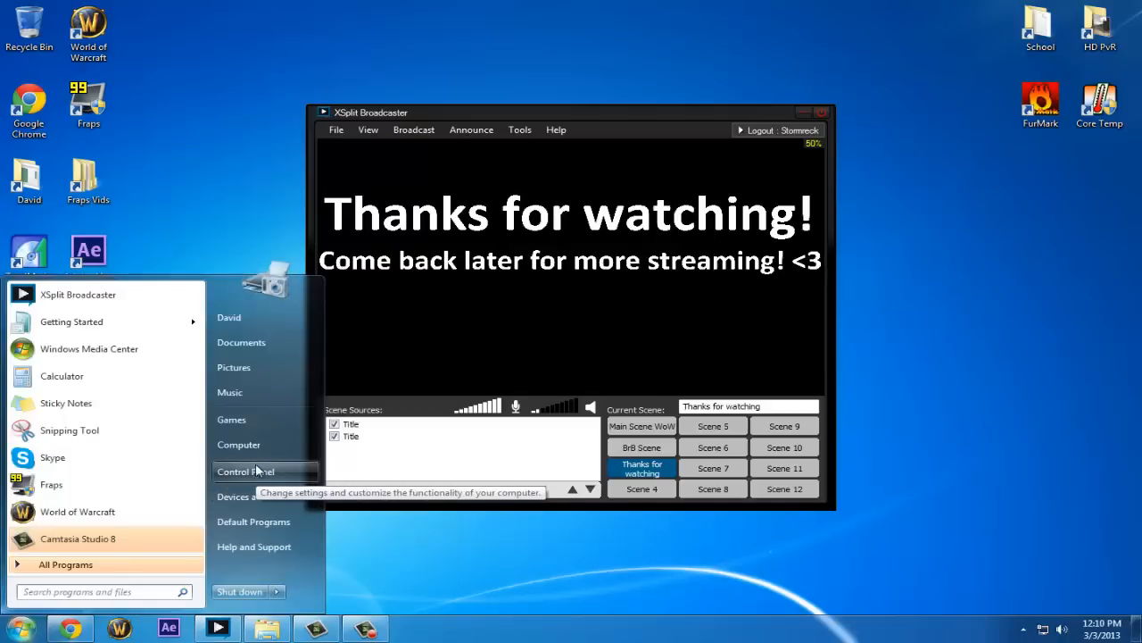
{"action": "left_click", "coordinate": [245, 471]}
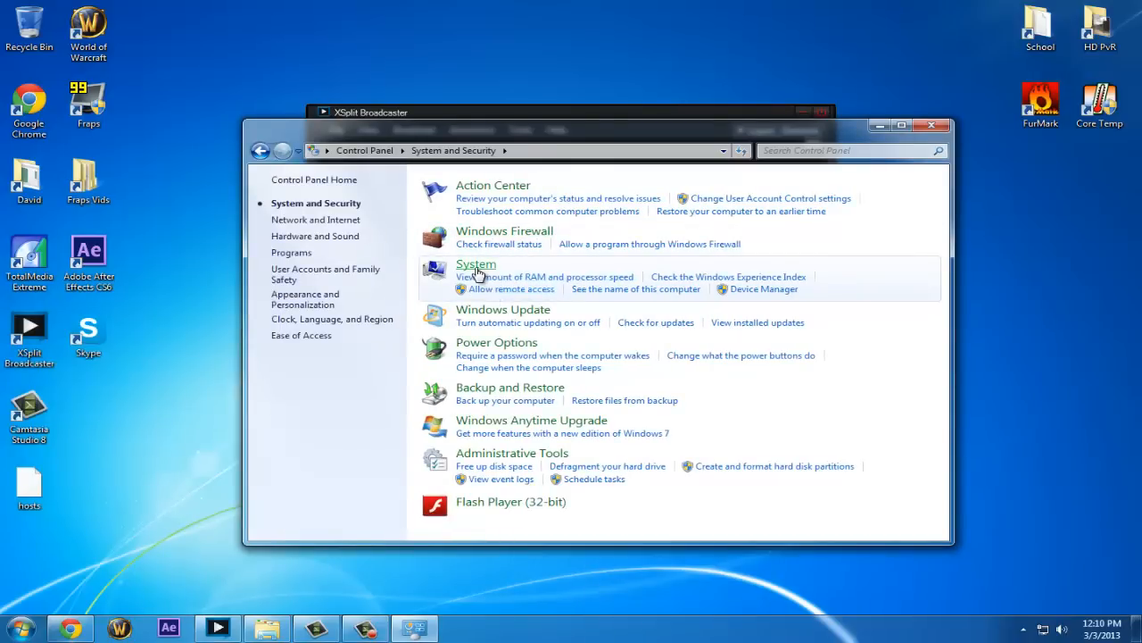
{"action": "left_click", "coordinate": [476, 264]}
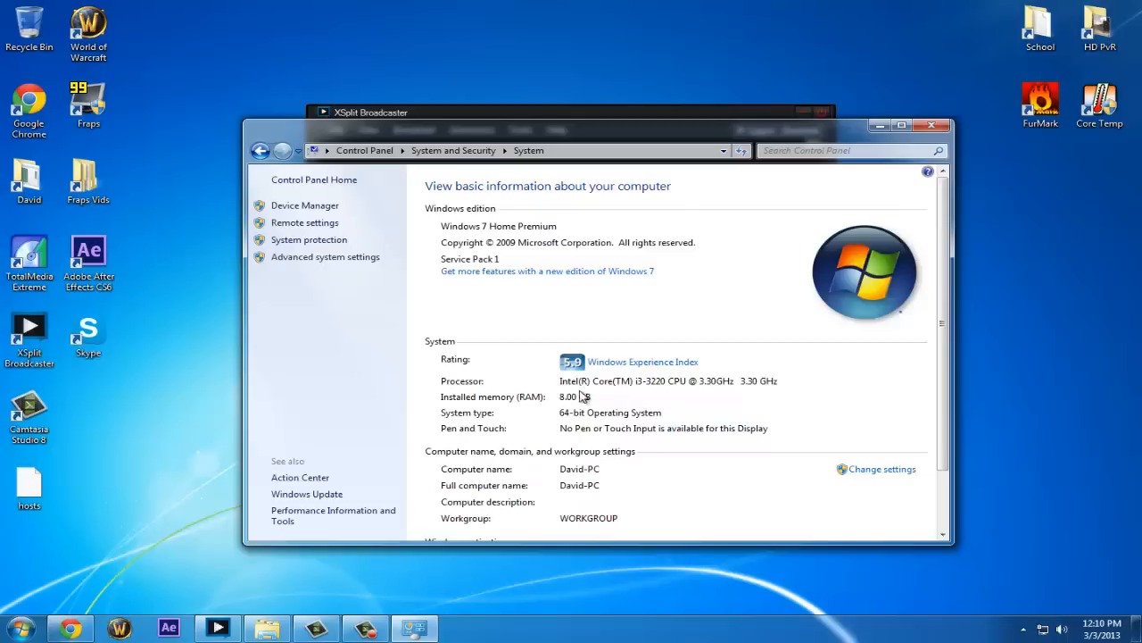
{"action": "mouse_move", "coordinate": [690, 337]}
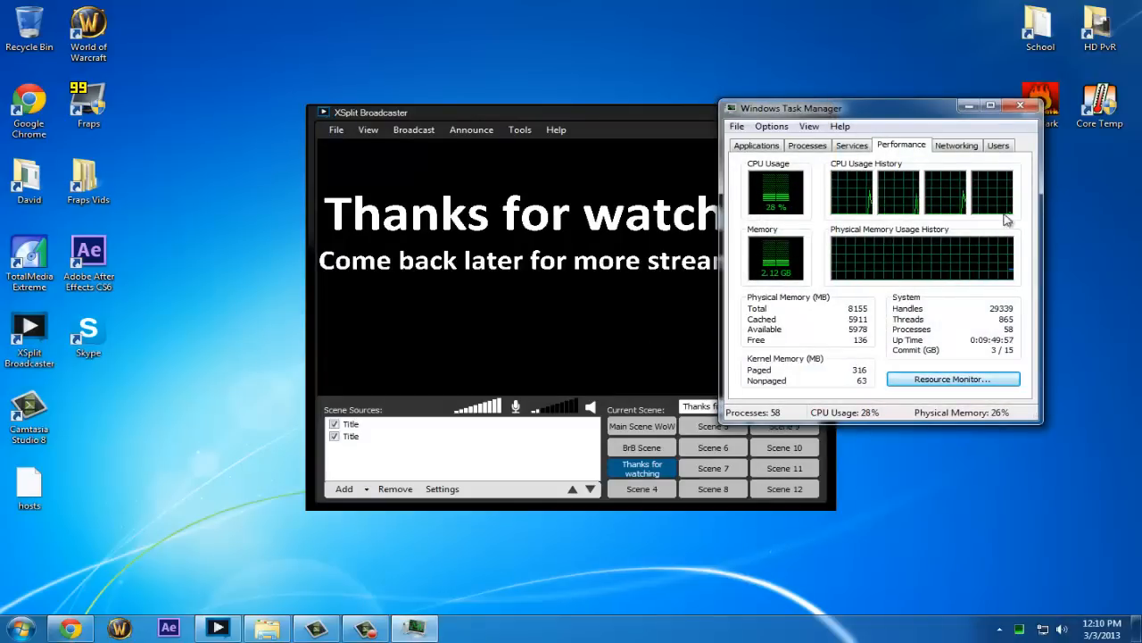
Step: Check network usage and XSplit's broadcast channel list, then return to Task Manager's Performance graphs
{"action": "left_click", "coordinate": [956, 144]}
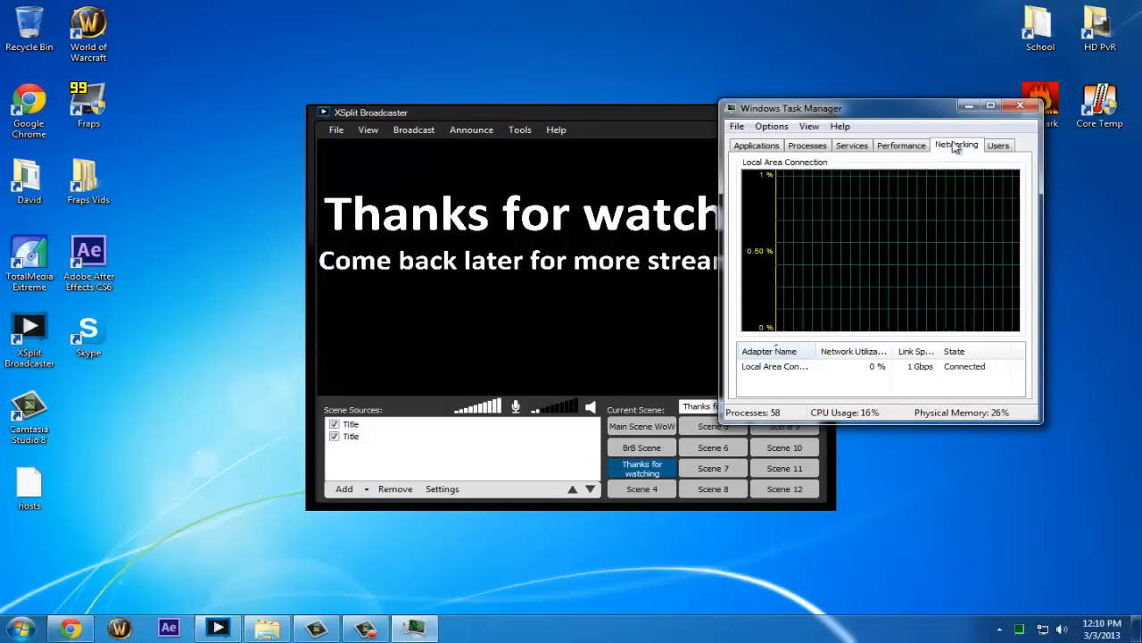
{"action": "left_click", "coordinate": [1021, 107]}
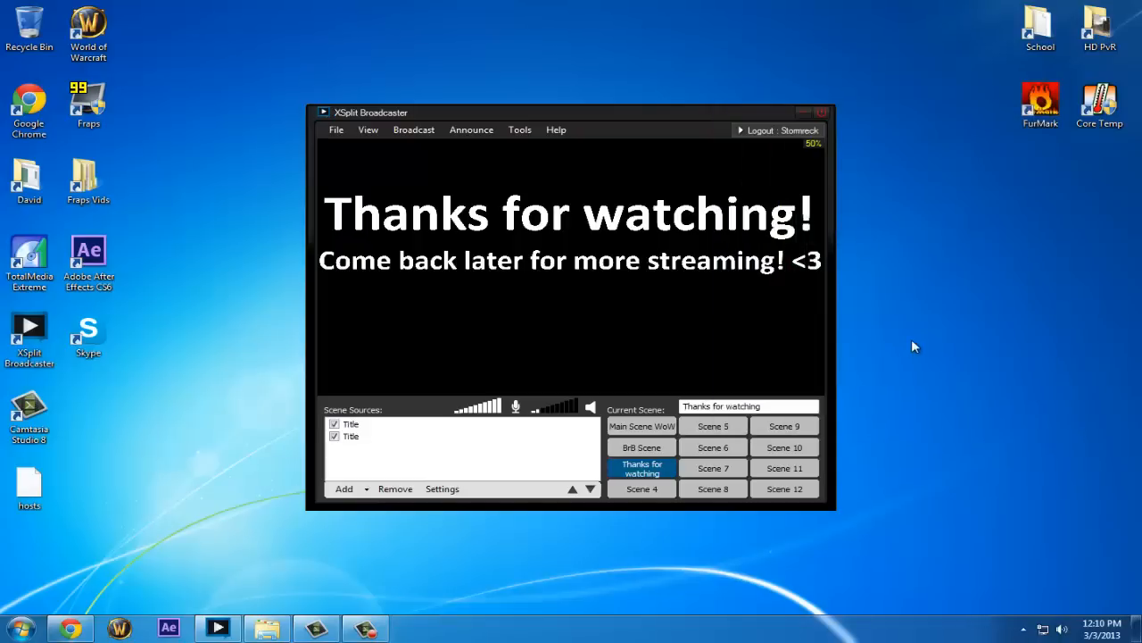
{"action": "mouse_move", "coordinate": [413, 129]}
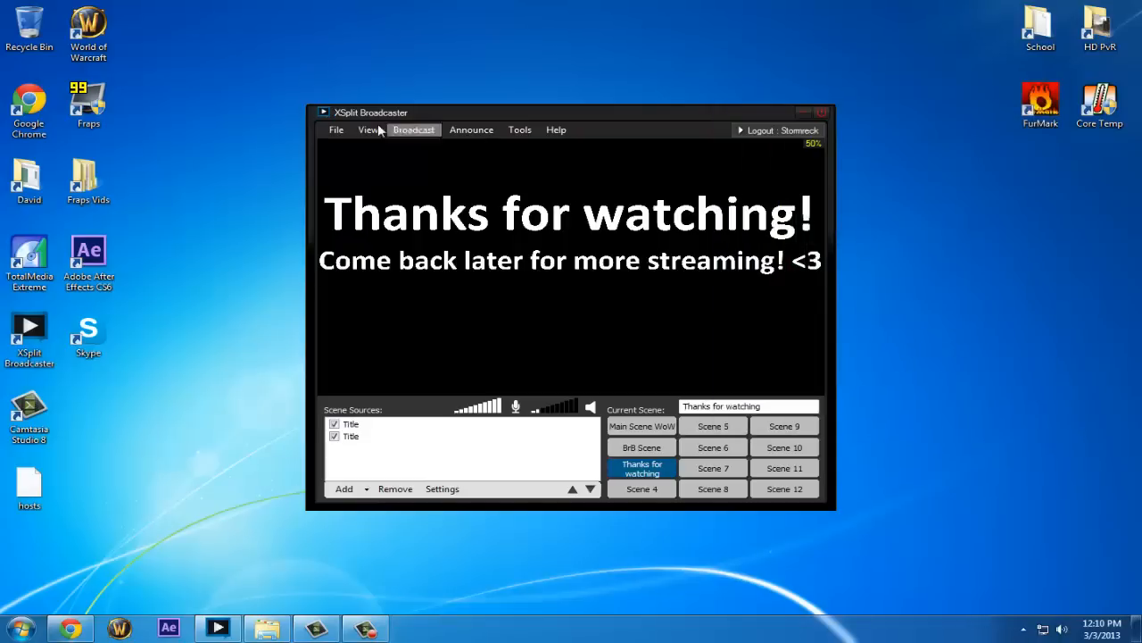
{"action": "left_click", "coordinate": [414, 129]}
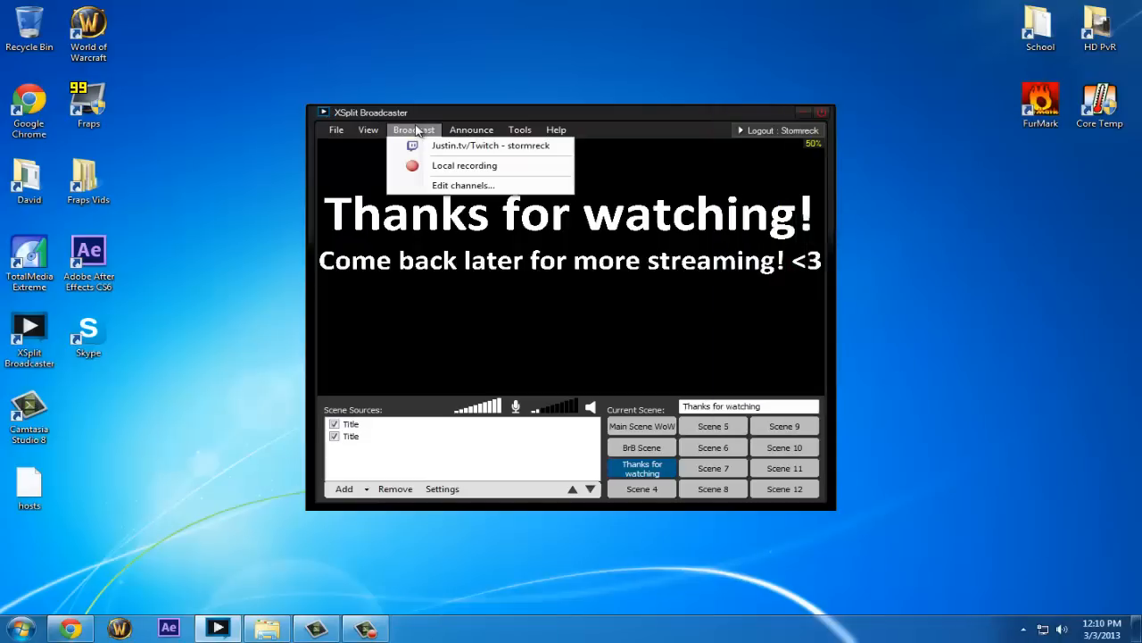
{"action": "left_click", "coordinate": [412, 130]}
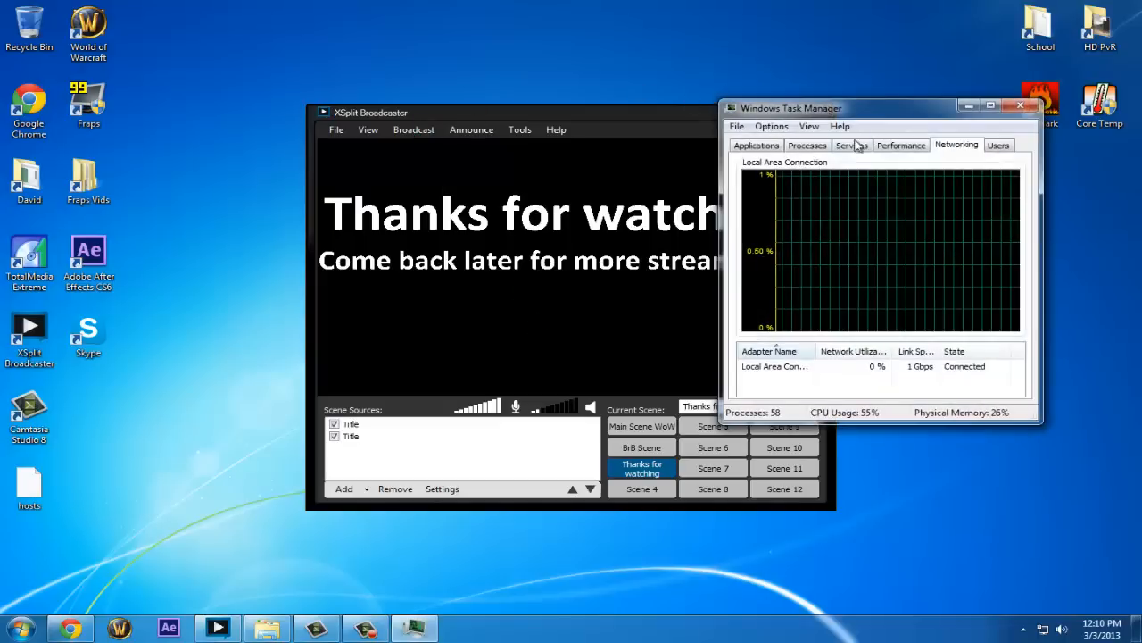
{"action": "left_click", "coordinate": [806, 144]}
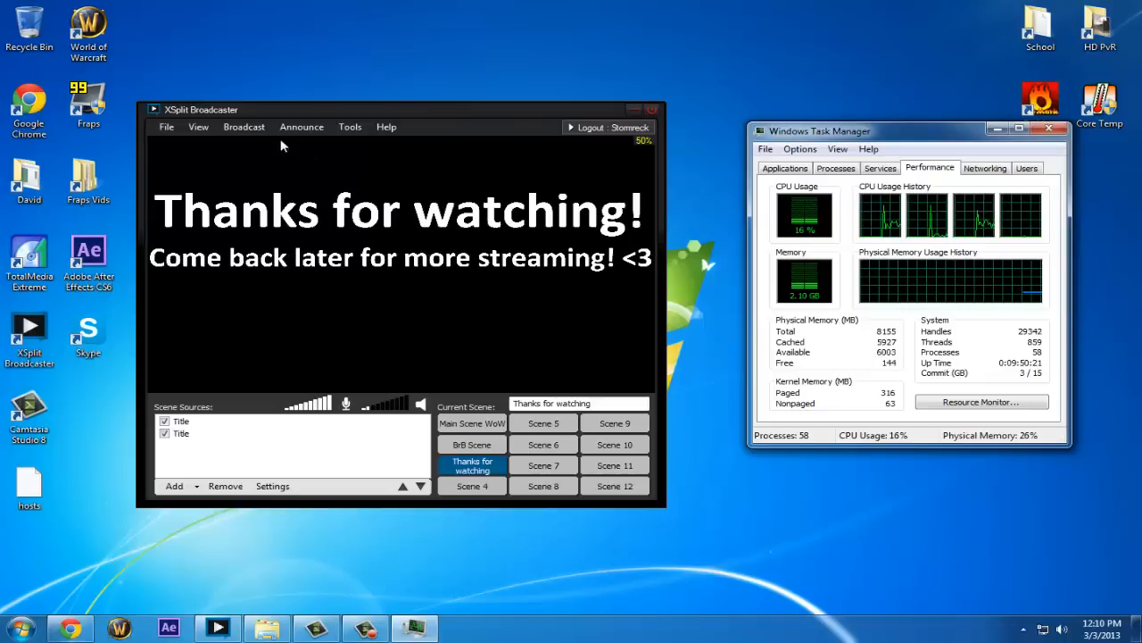
Step: Stream live to Justin.tv/Twitch, switching between BrB Scene and Main Scene WoW, then stop
{"action": "left_click", "coordinate": [244, 126]}
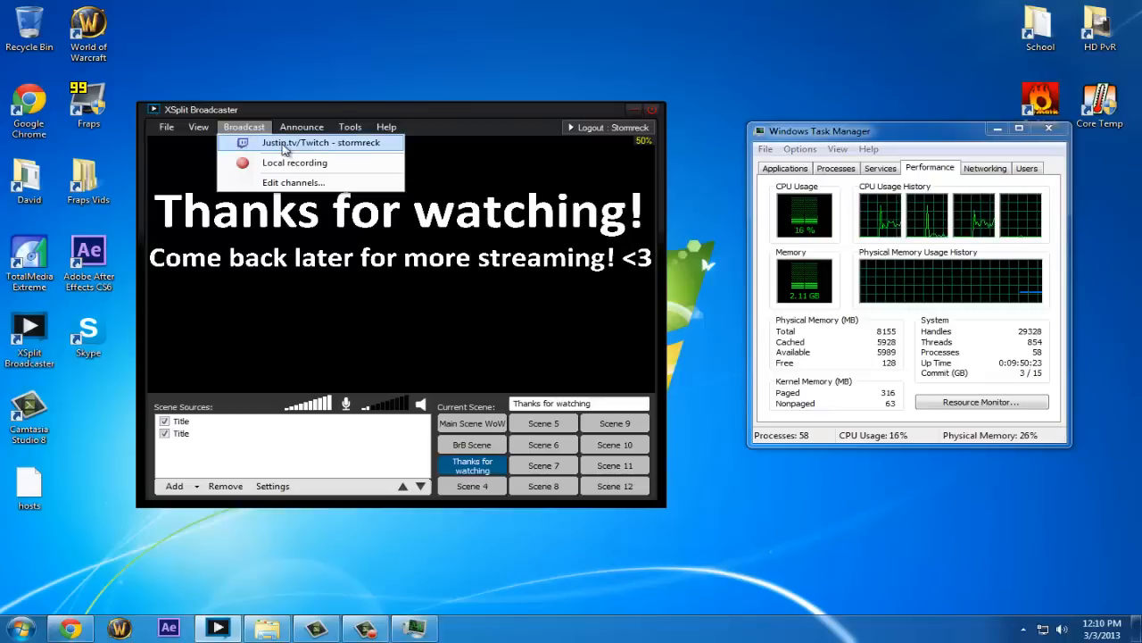
{"action": "left_click", "coordinate": [319, 142]}
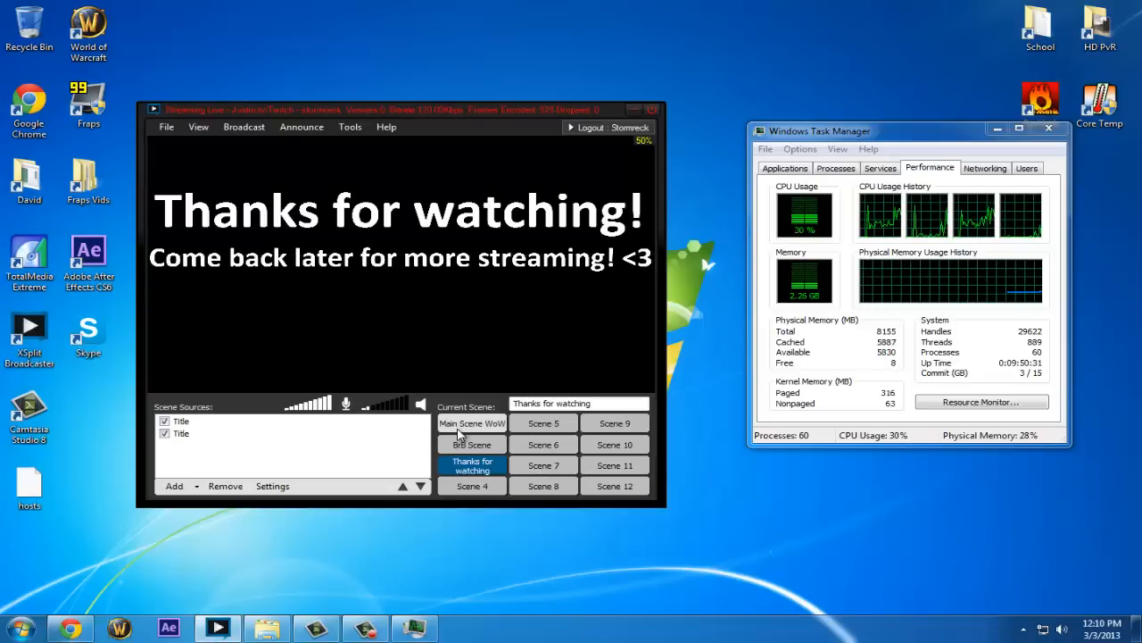
{"action": "left_click", "coordinate": [471, 445]}
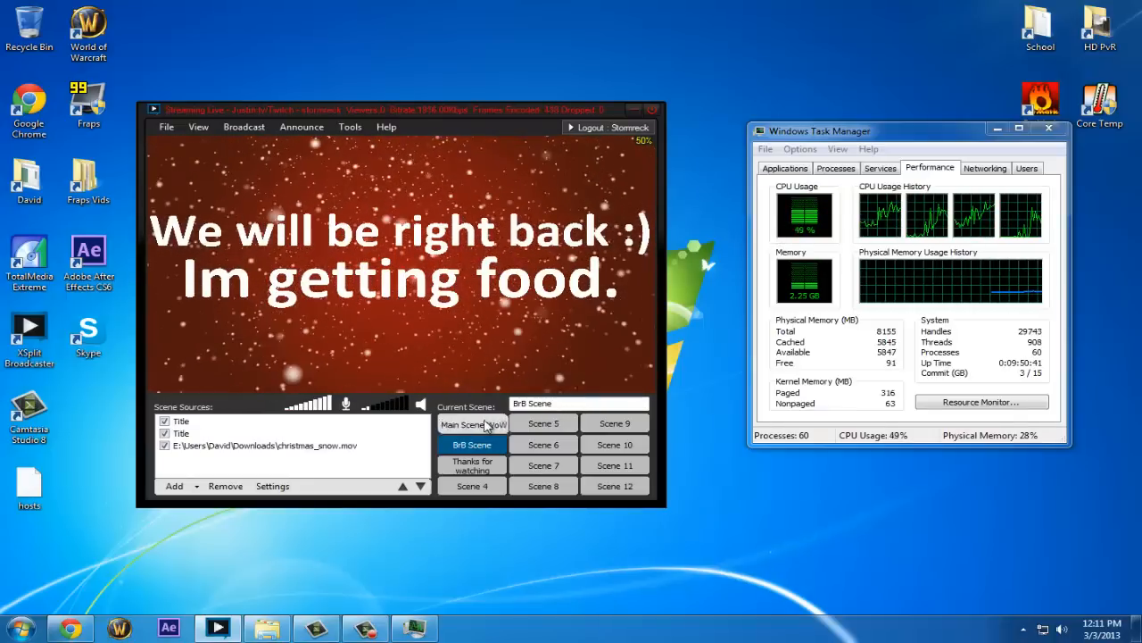
{"action": "left_click", "coordinate": [472, 423]}
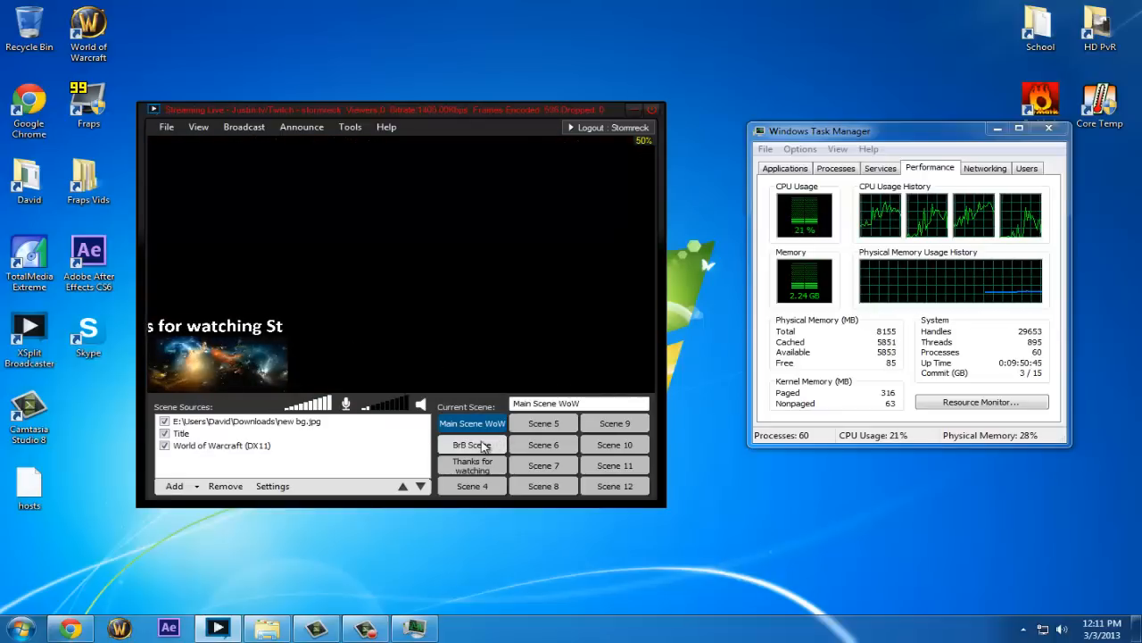
{"action": "left_click", "coordinate": [472, 444]}
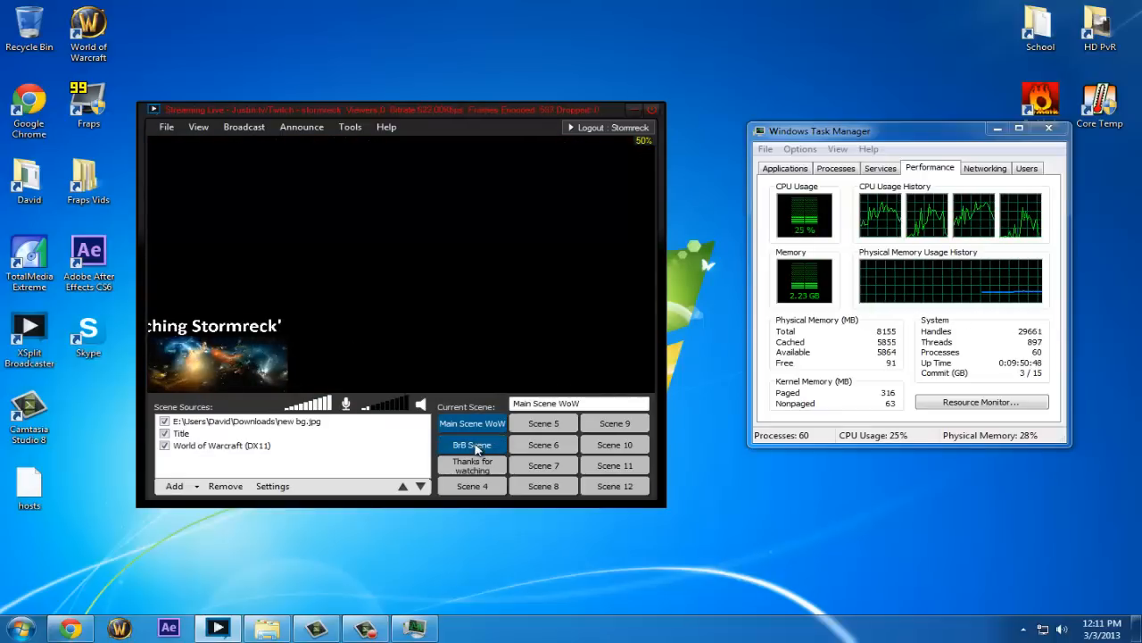
{"action": "left_click", "coordinate": [472, 445]}
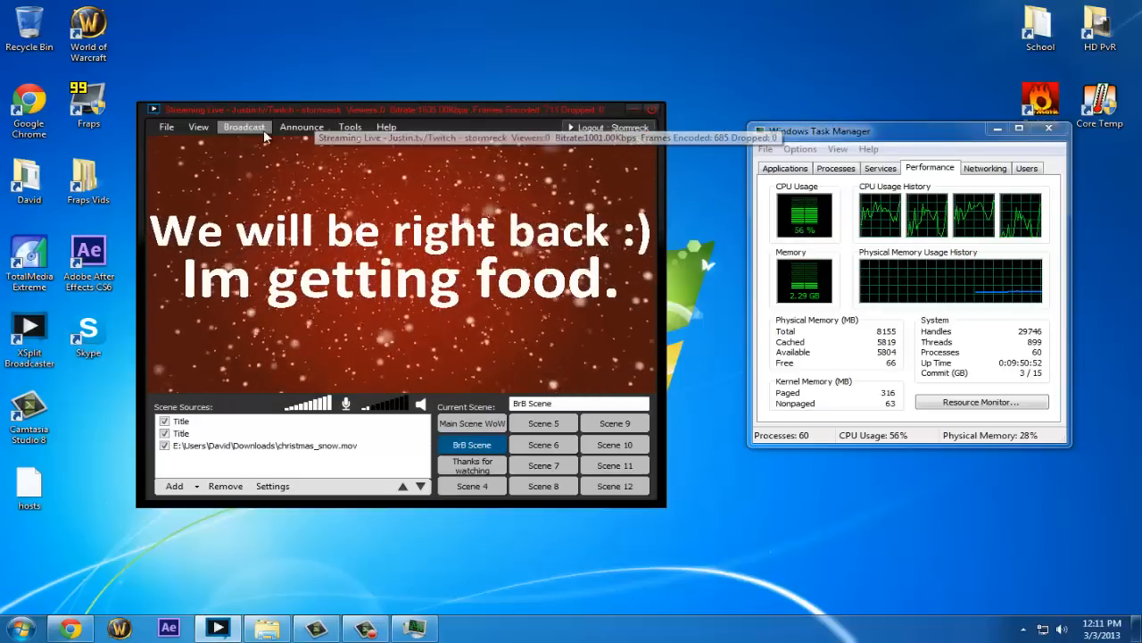
{"action": "left_click", "coordinate": [244, 126]}
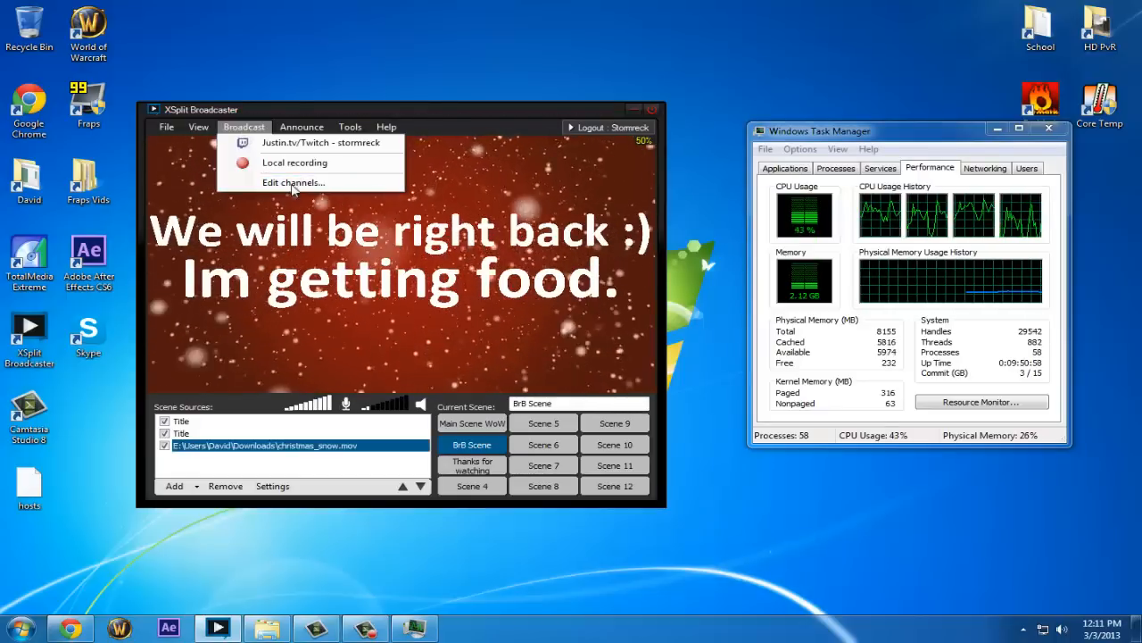
Step: Open the Justin.tv/Twitch channel's video encoding setup and list the encoder preset choices
{"action": "left_click", "coordinate": [293, 182]}
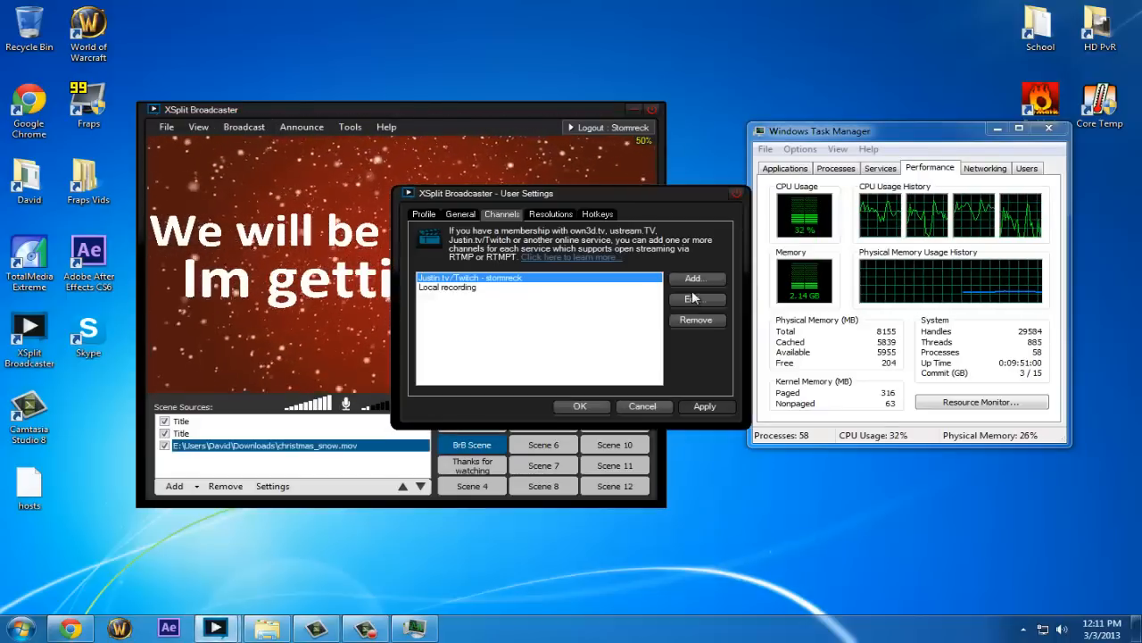
{"action": "left_click", "coordinate": [696, 299]}
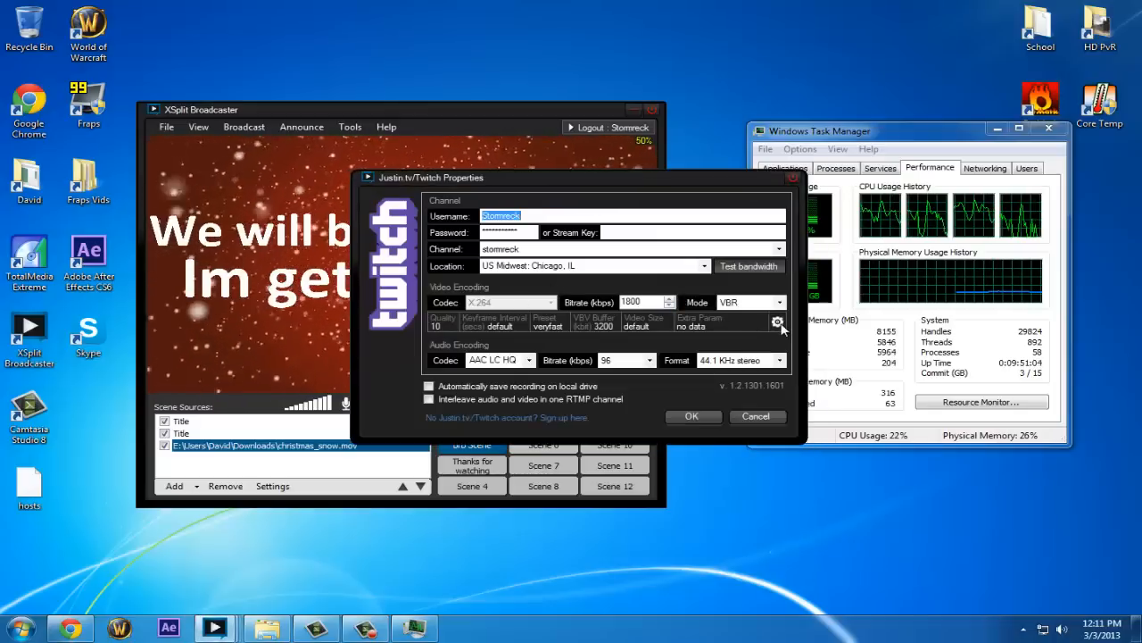
{"action": "left_click", "coordinate": [777, 321]}
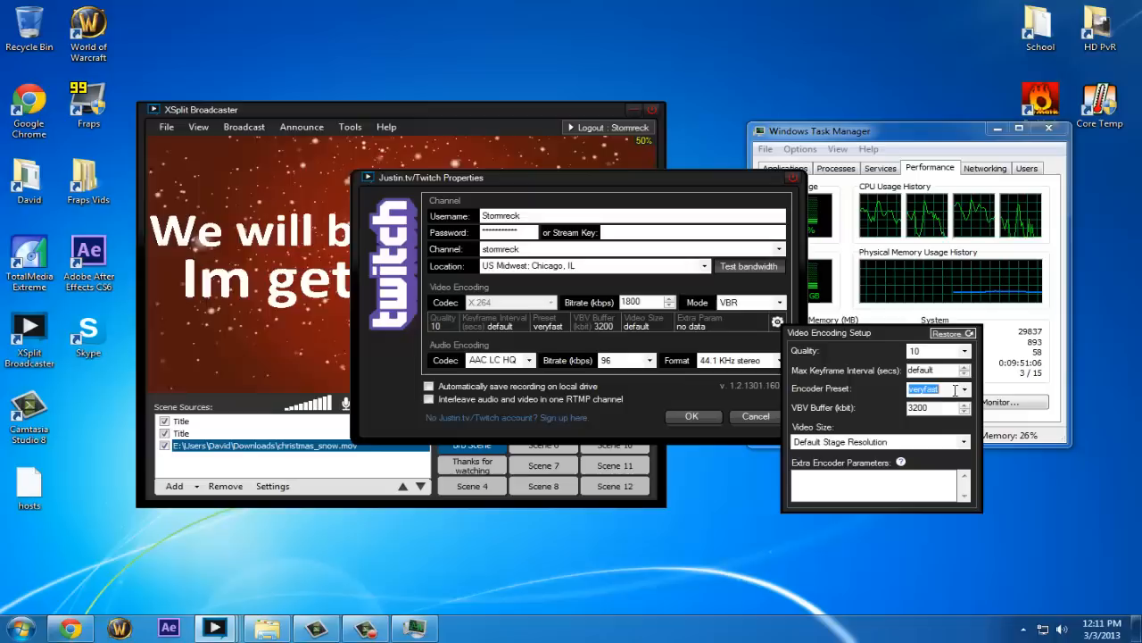
{"action": "left_click", "coordinate": [964, 388]}
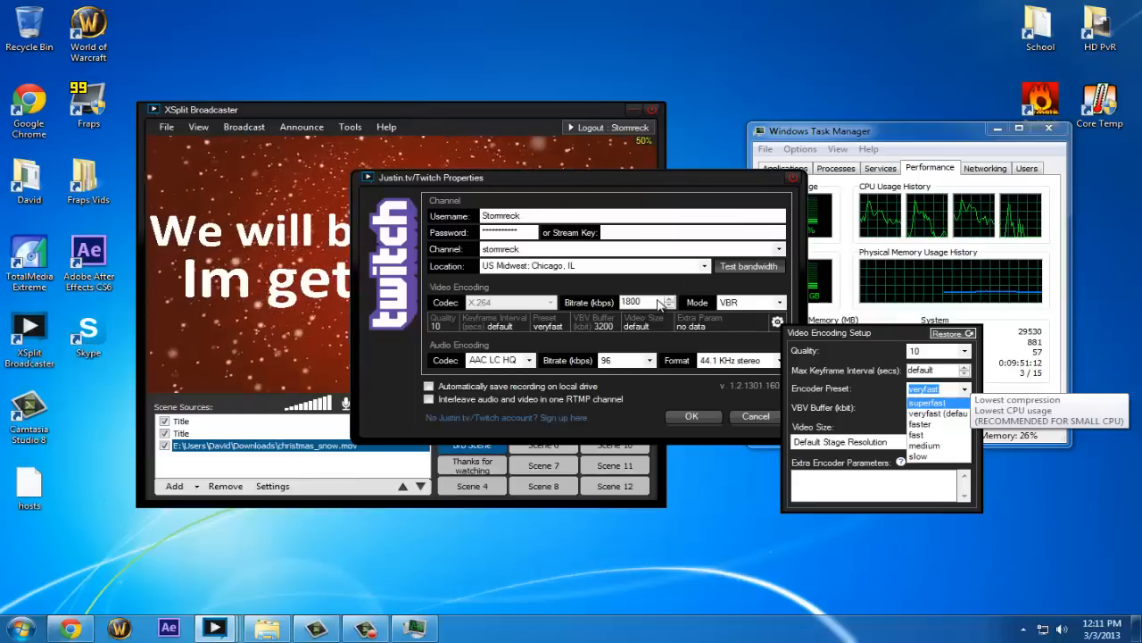
{"action": "mouse_move", "coordinate": [165, 159]}
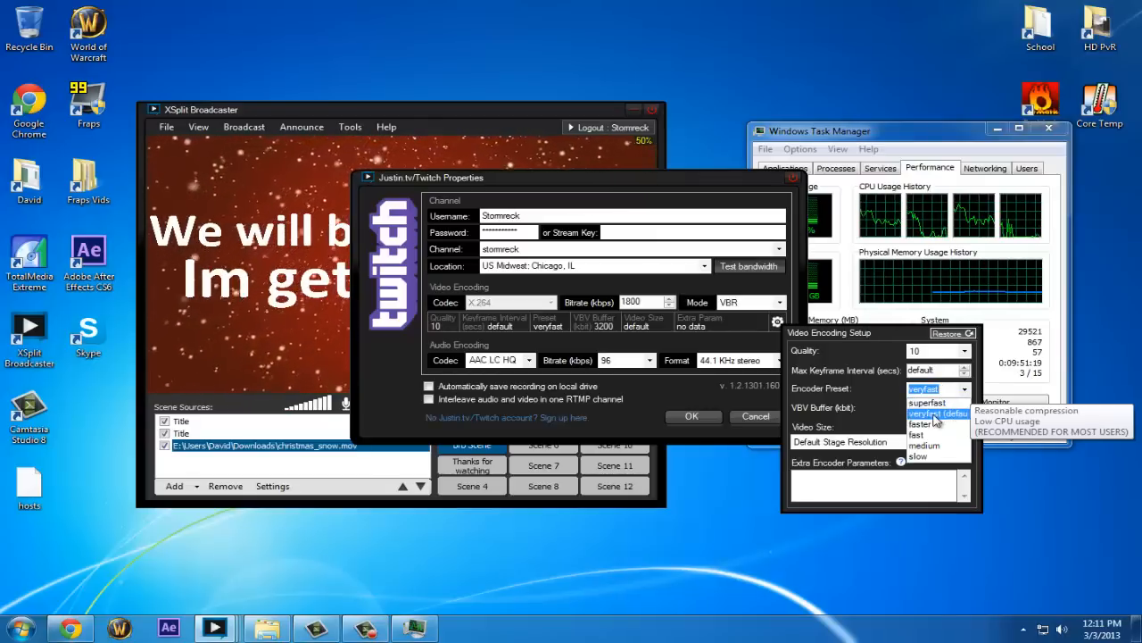
{"action": "mouse_move", "coordinate": [927, 403]}
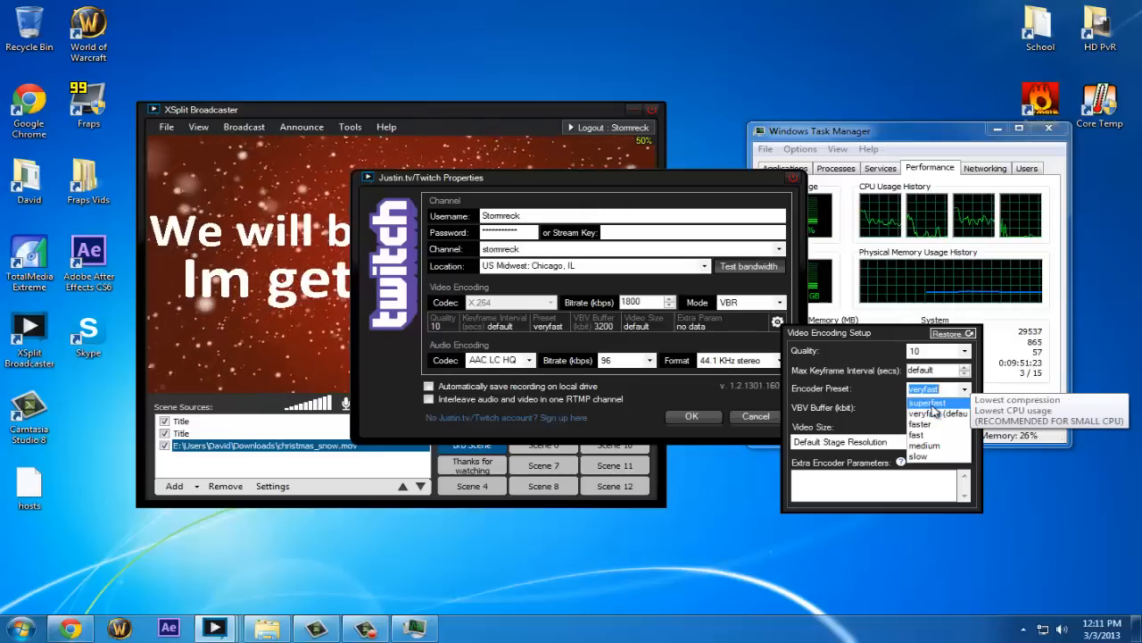
{"action": "mouse_move", "coordinate": [929, 413]}
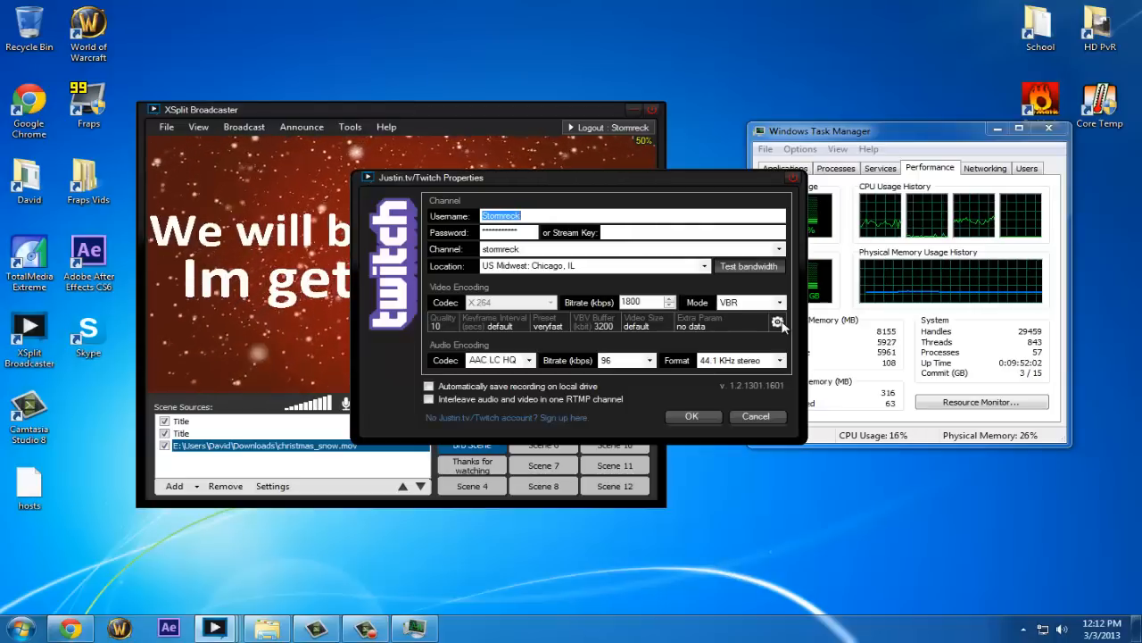
Step: Confirm the Twitch channel properties with the veryfast preset and close User Settings
{"action": "left_click", "coordinate": [777, 323]}
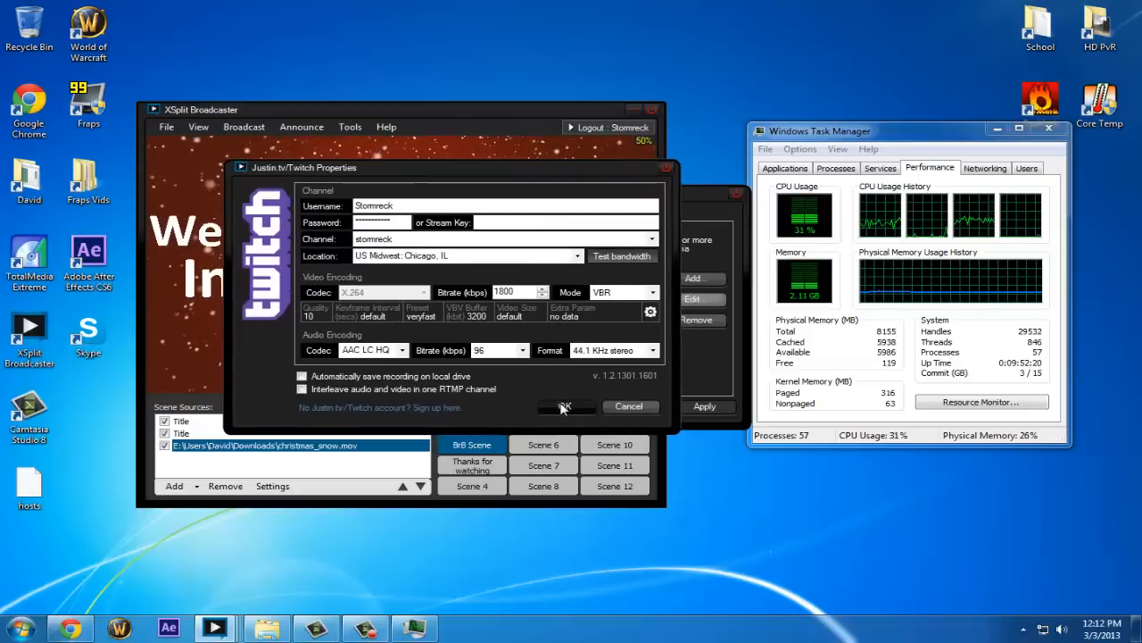
{"action": "left_click", "coordinate": [564, 406]}
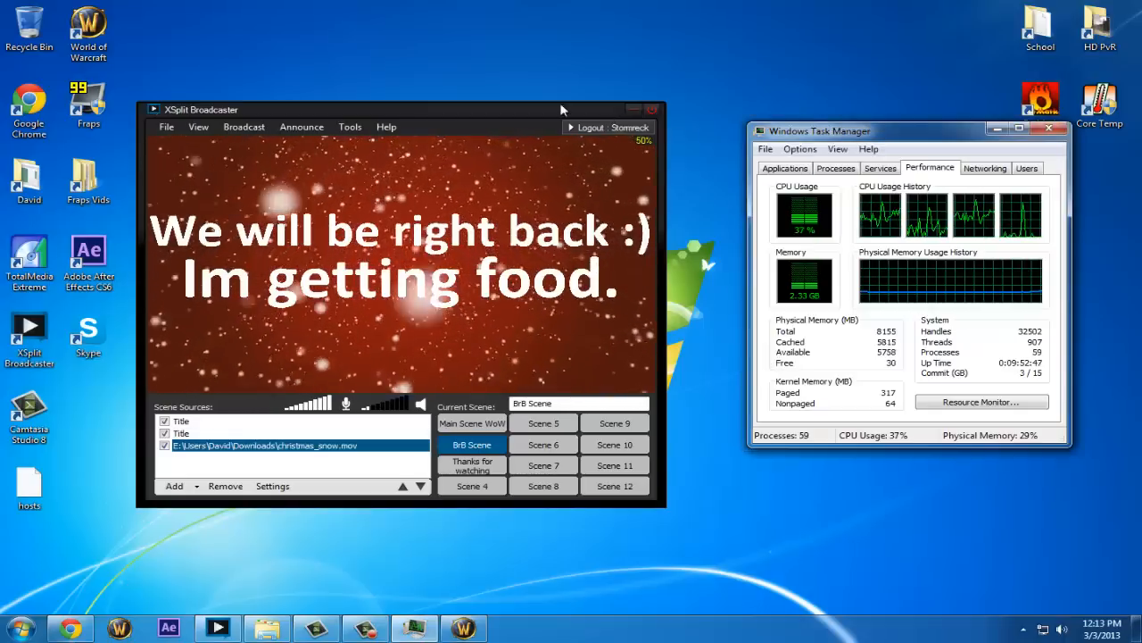
Step: Switch to Main Scene WoW, go live on Justin.tv/Twitch, and open the Announce menu
{"action": "left_click", "coordinate": [472, 422]}
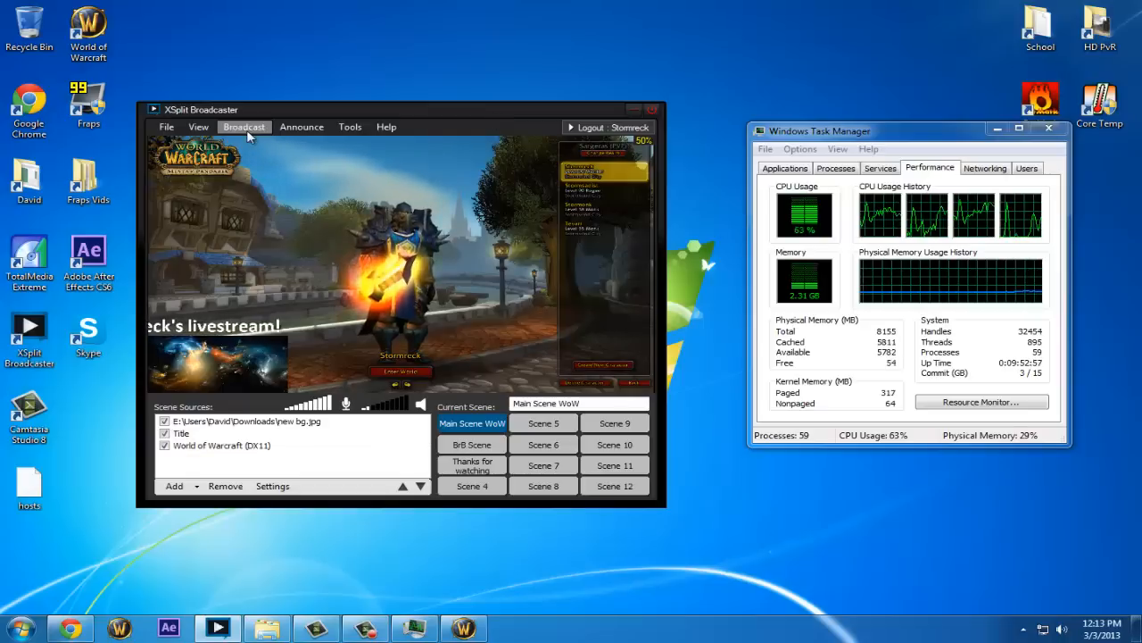
{"action": "left_click", "coordinate": [244, 126]}
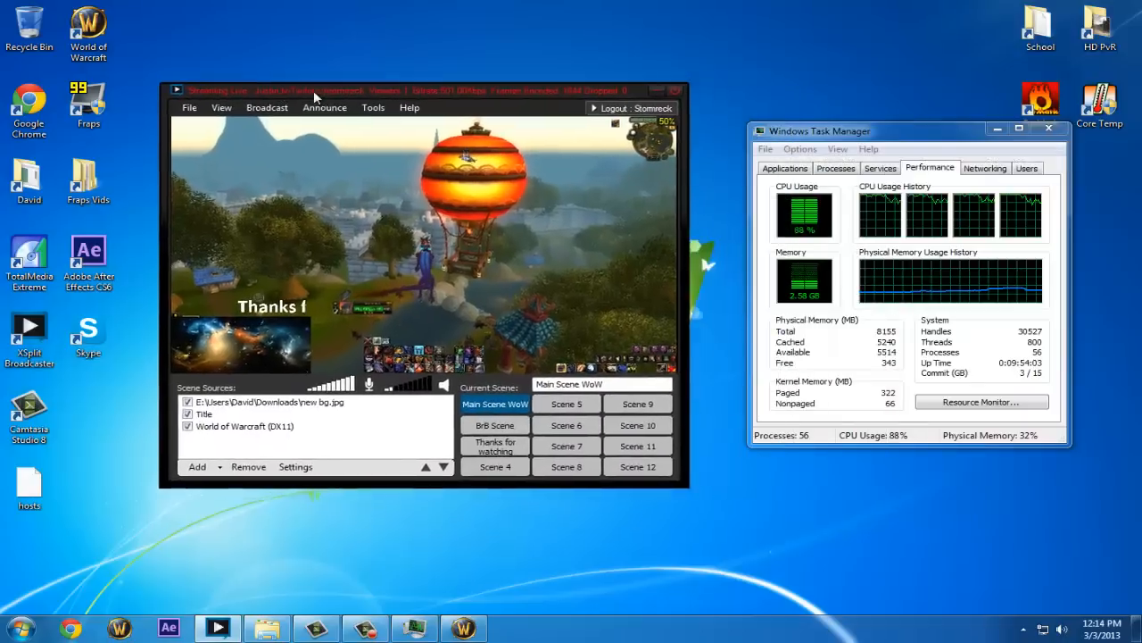
{"action": "left_click", "coordinate": [324, 107]}
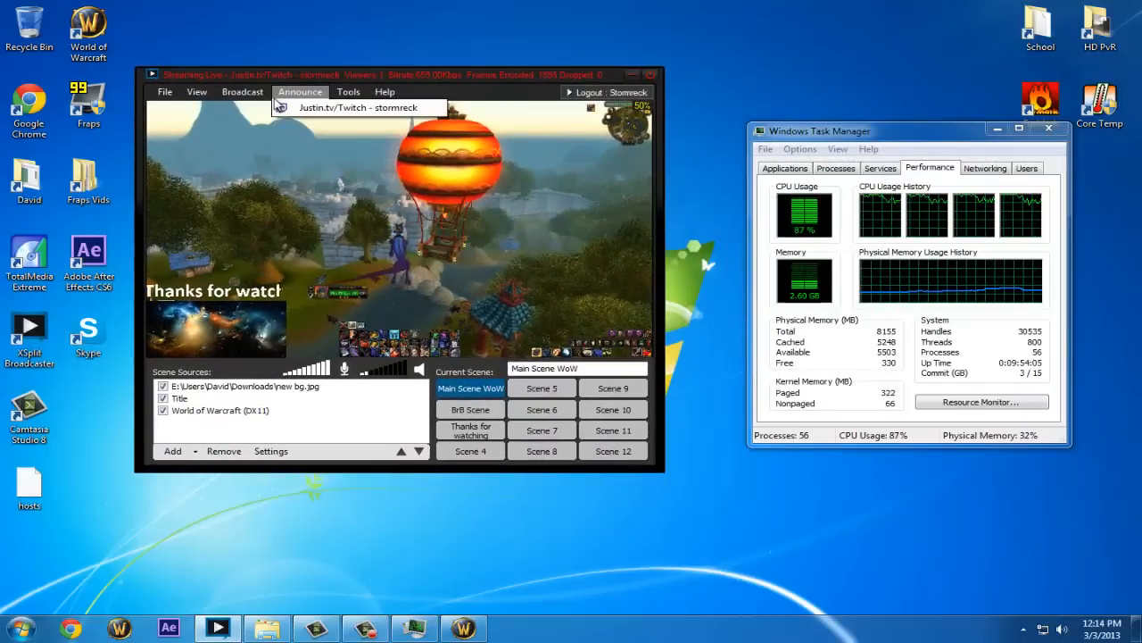